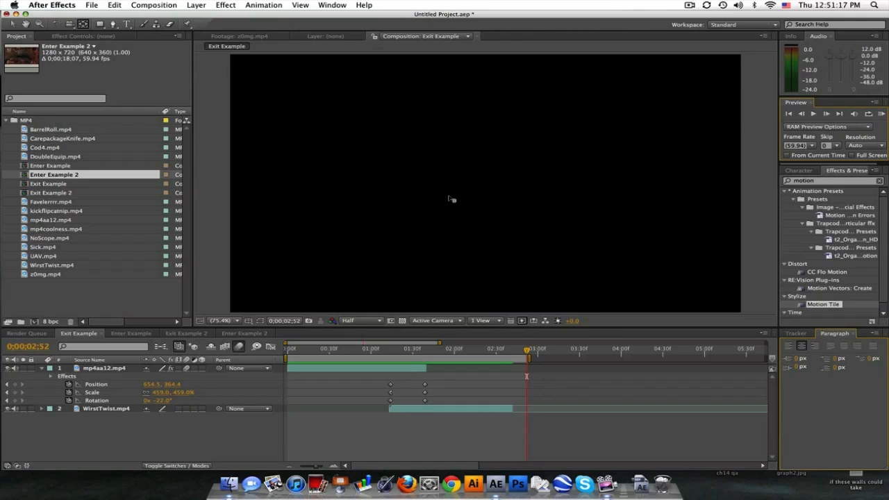
{"action": "mouse_move", "coordinate": [493, 264]}
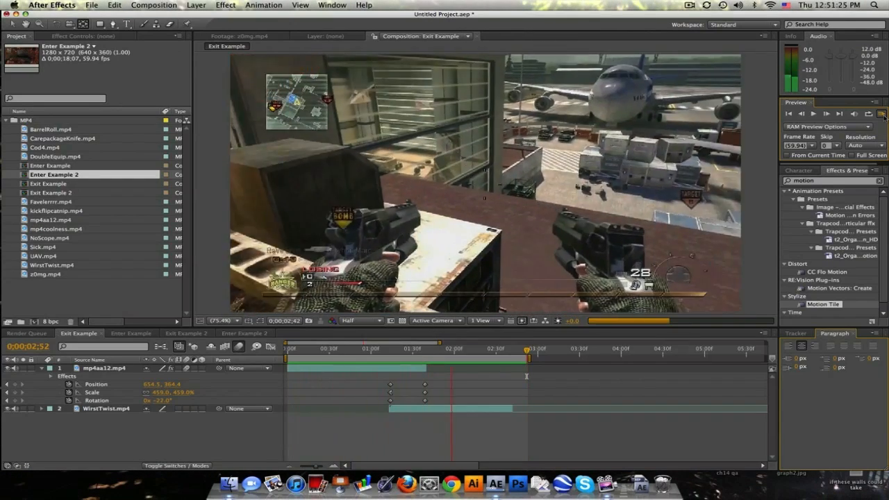
Step: Scrub through the Exit Example timeline to review the finished exit transition
{"action": "left_click", "coordinate": [350, 347]}
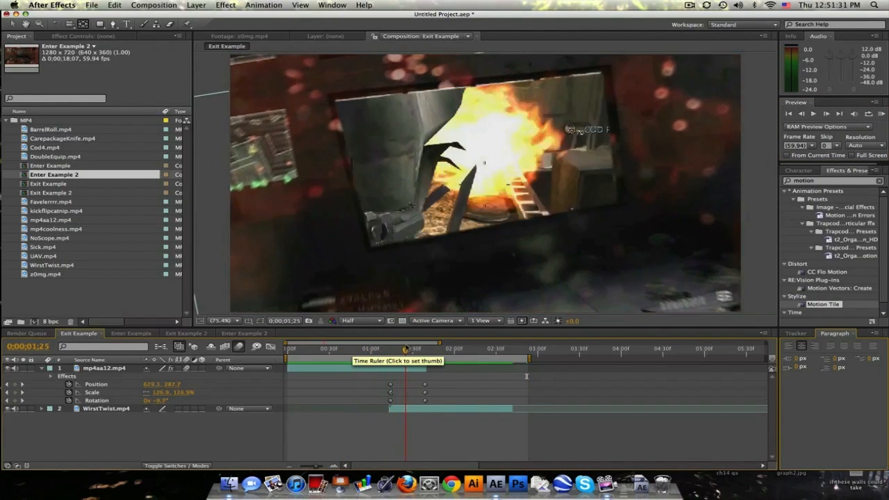
{"action": "left_click", "coordinate": [430, 348]}
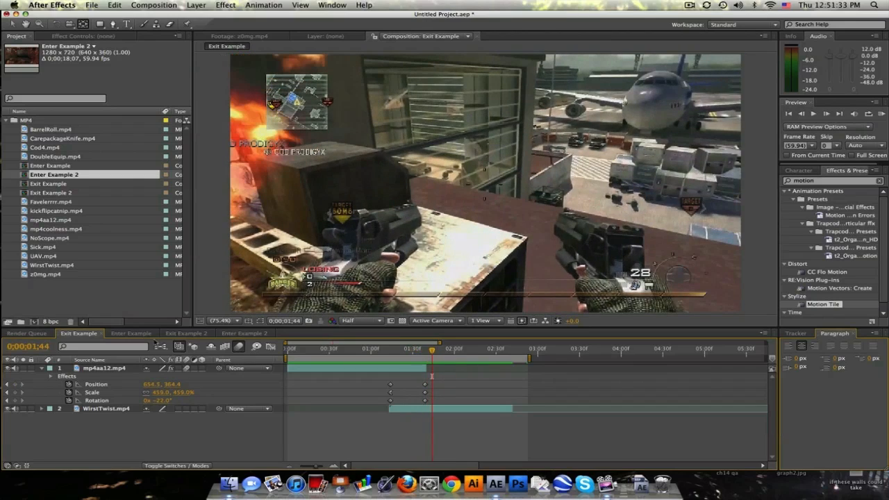
Step: Review the Enter Example composition at several moments along its timeline
{"action": "left_click", "coordinate": [130, 333]}
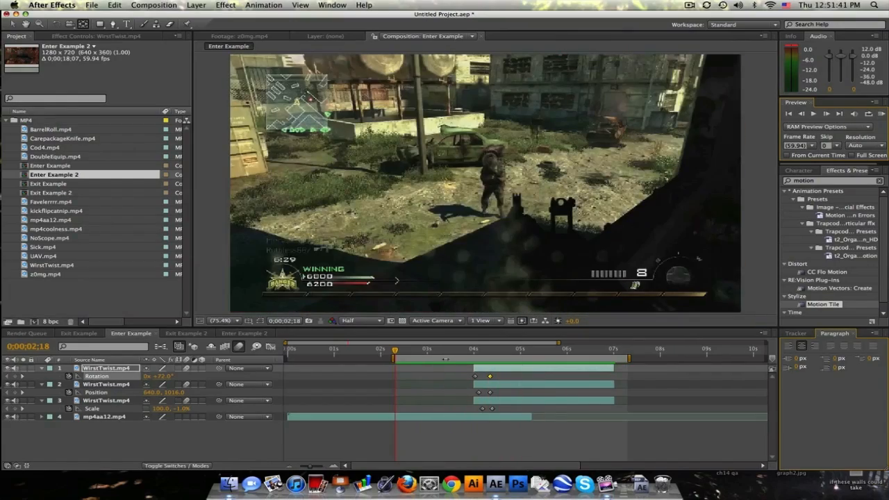
{"action": "left_click", "coordinate": [475, 347]}
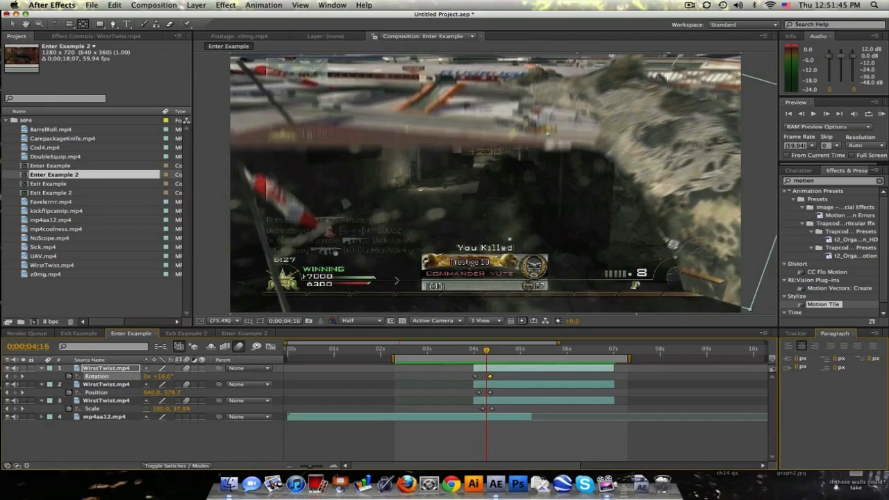
{"action": "left_click", "coordinate": [483, 348]}
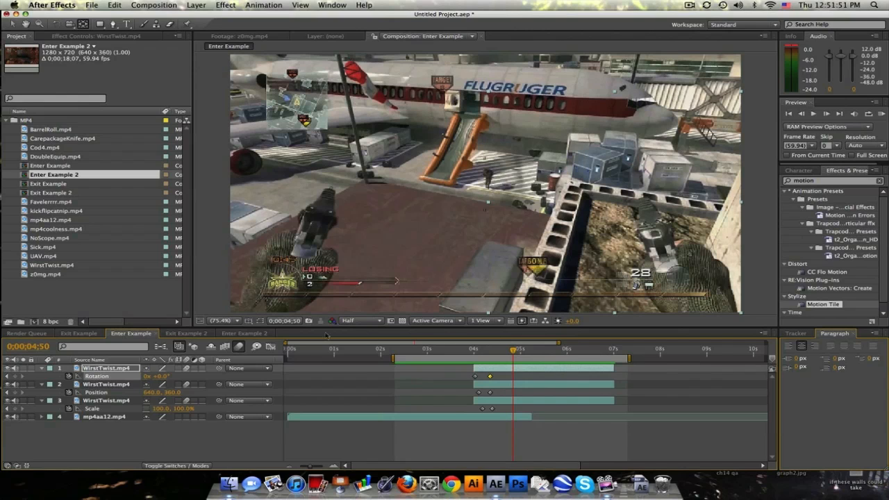
{"action": "left_click", "coordinate": [186, 334]}
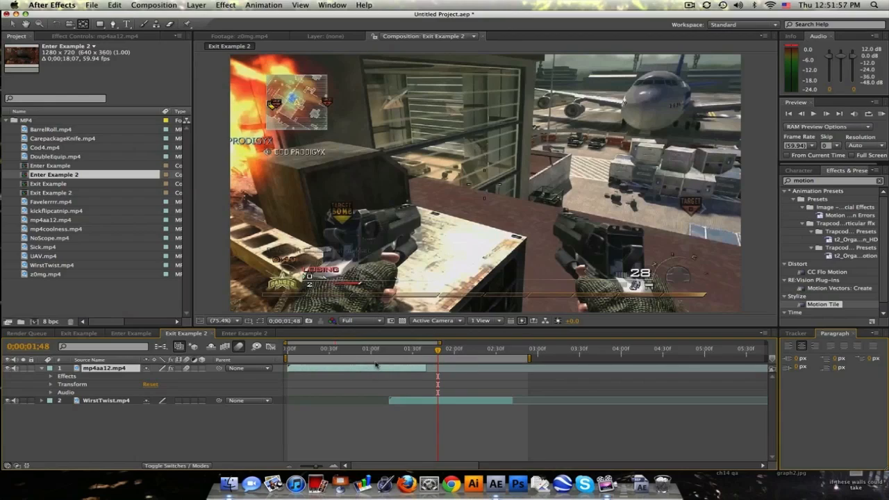
Step: Select the first game clip layer in Exit Example 2 at the freeze point
{"action": "left_click", "coordinate": [386, 347]}
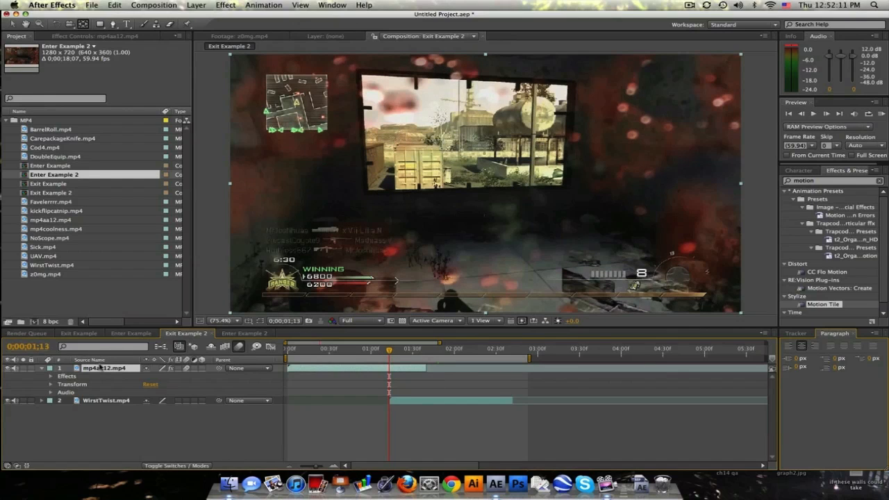
Step: Enable Time Remapping on the first game clip and move to the freeze moment
{"action": "left_click", "coordinate": [196, 6]}
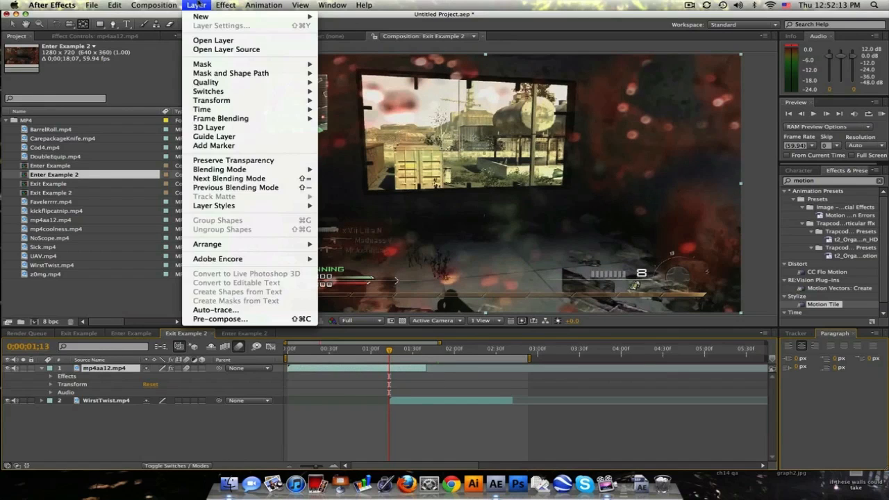
{"action": "mouse_move", "coordinate": [202, 108]}
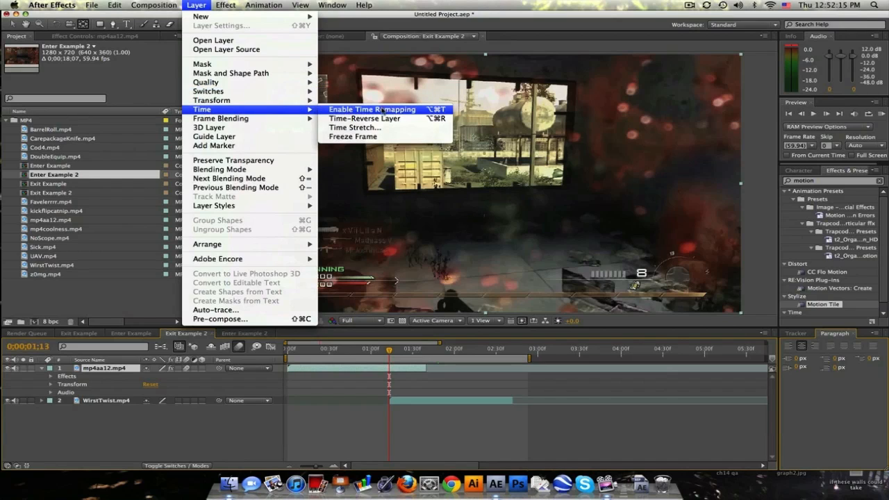
{"action": "left_click", "coordinate": [372, 108]}
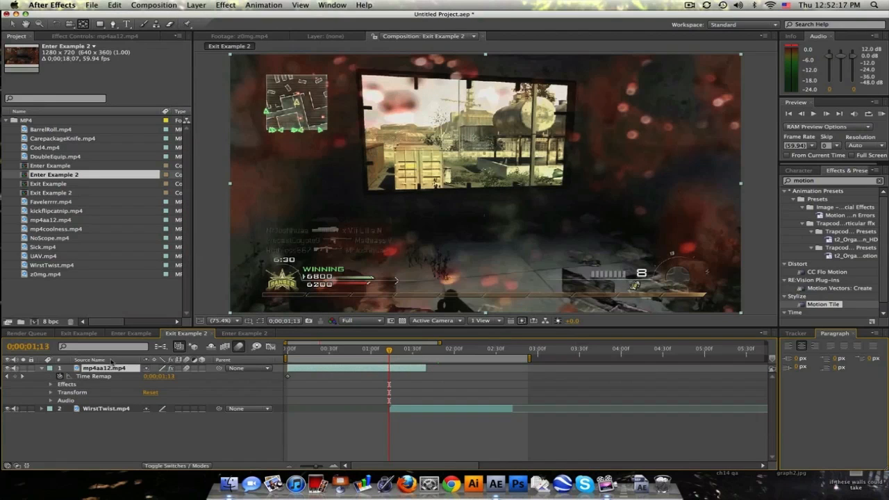
{"action": "mouse_move", "coordinate": [15, 380]}
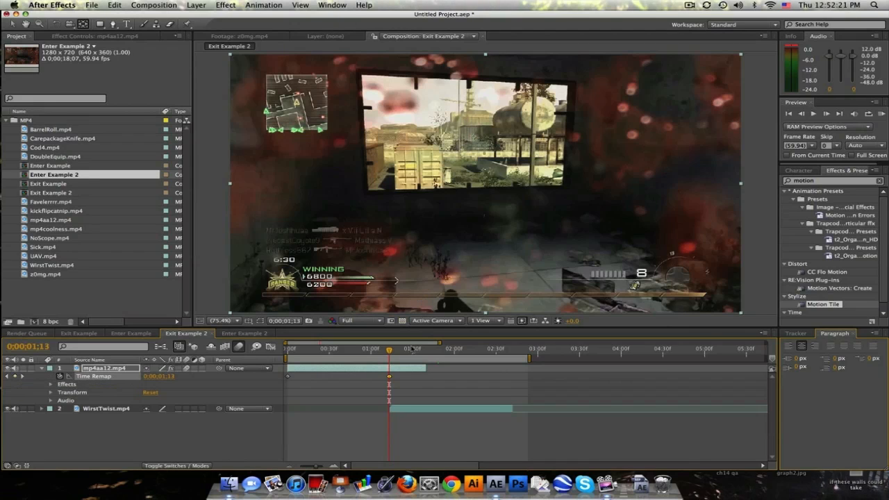
{"action": "left_click_drag", "start_coordinate": [389, 349], "coordinate": [408, 349]}
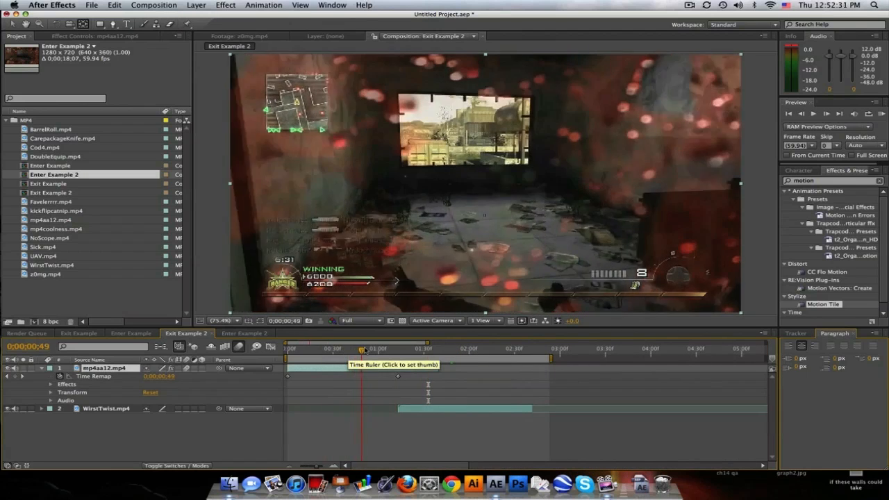
{"action": "left_click", "coordinate": [420, 347]}
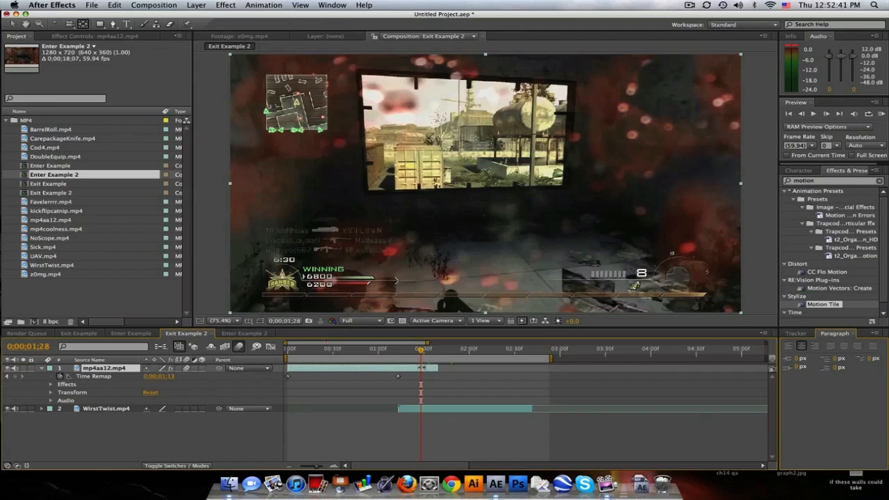
Step: Draw Mask 1 around the inner screen shown in the first game clip
{"action": "left_click_drag", "start_coordinate": [419, 349], "coordinate": [397, 348]}
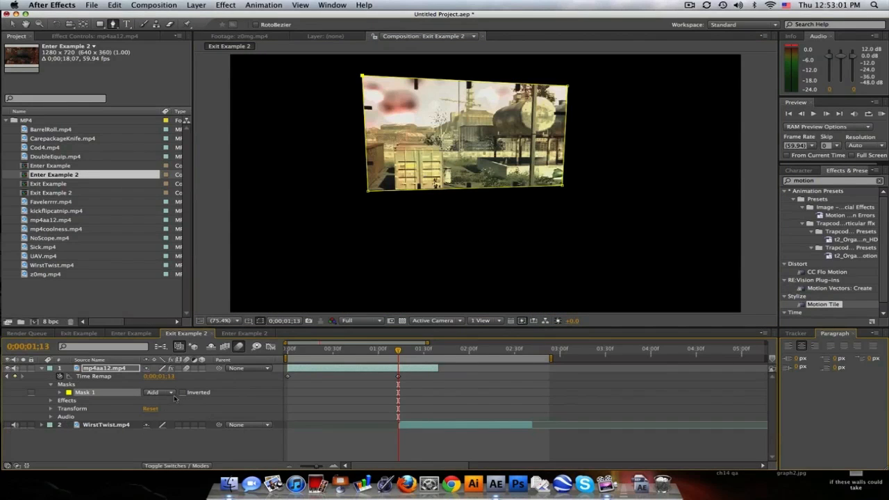
Step: Set Mask 1 to Subtract and add a Mask Expansion keyframe
{"action": "left_click", "coordinate": [159, 392]}
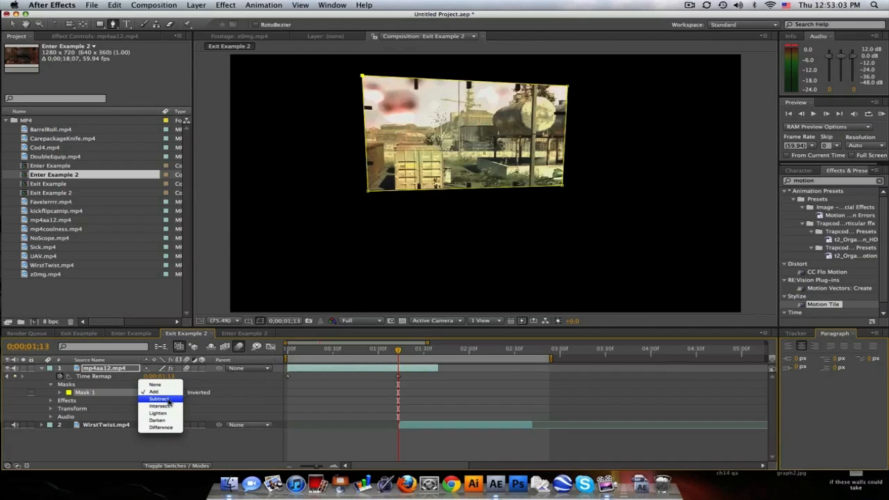
{"action": "left_click", "coordinate": [158, 398]}
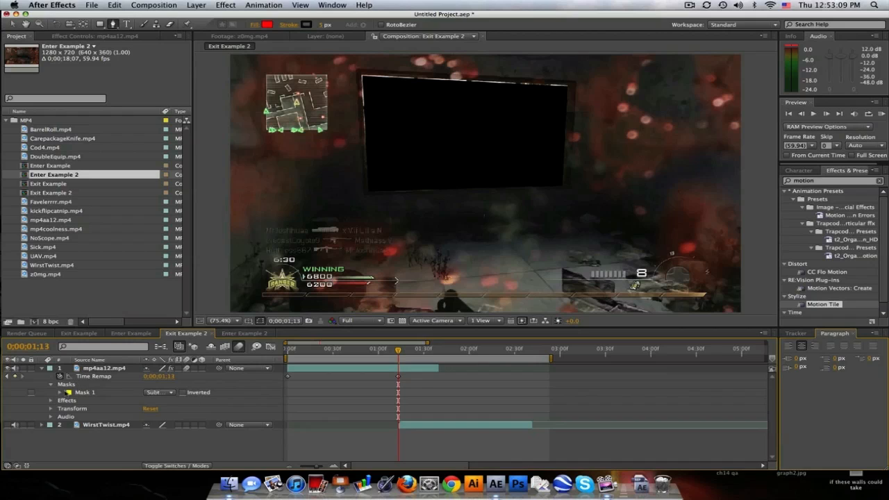
{"action": "left_click", "coordinate": [50, 392]}
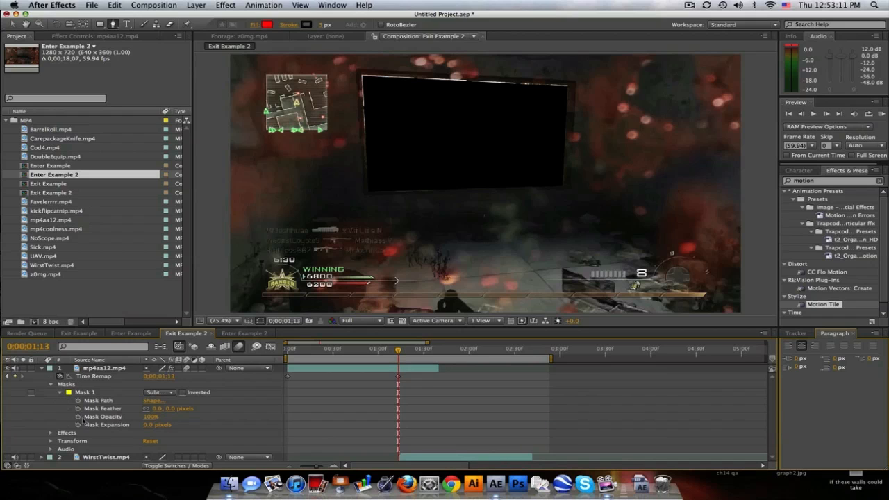
{"action": "mouse_move", "coordinate": [81, 425]}
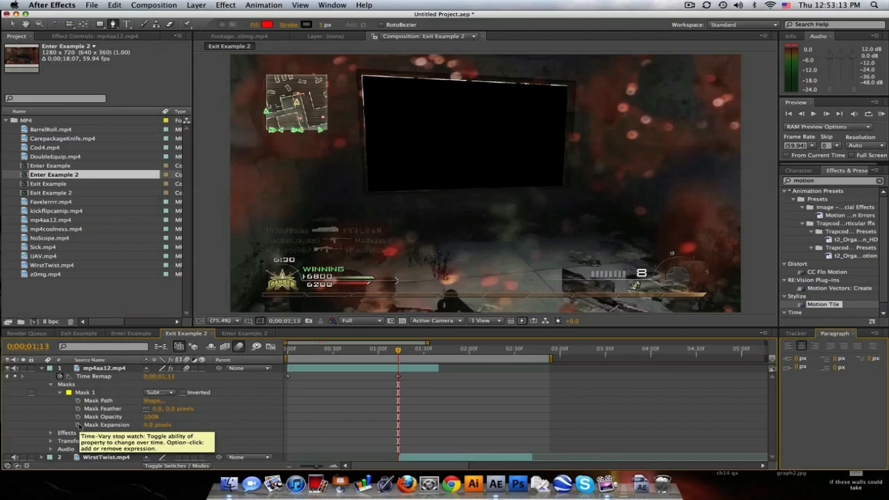
{"action": "left_click", "coordinate": [109, 425]}
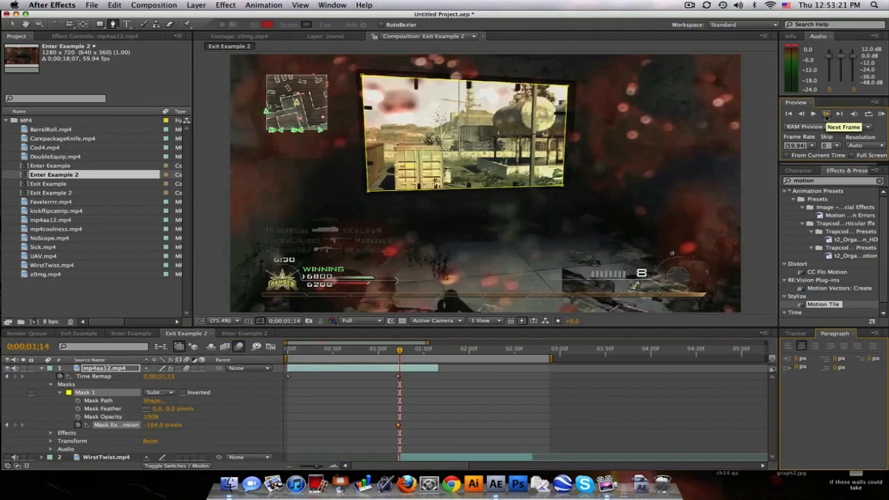
Step: Return Mask Expansion to zero so the screen area is cut out again
{"action": "left_click", "coordinate": [154, 425]}
{"action": "type", "text": "0"}
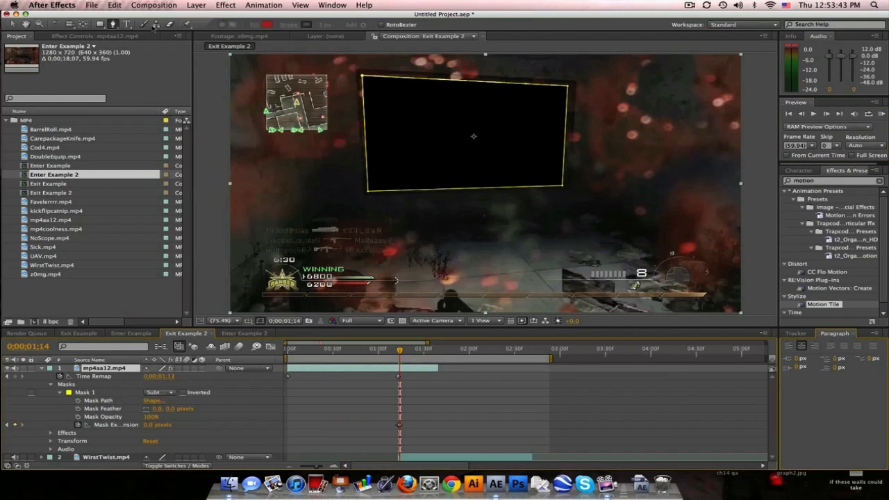
{"action": "mouse_move", "coordinate": [84, 25]}
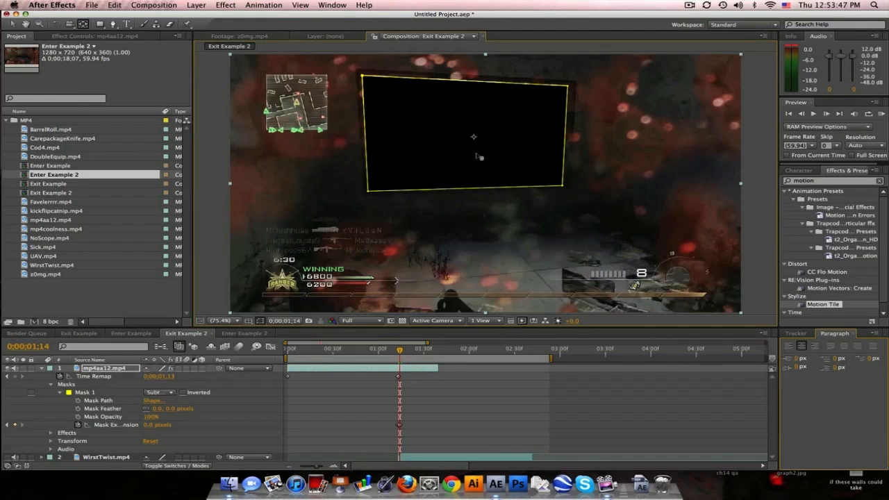
{"action": "mouse_move", "coordinate": [489, 189]}
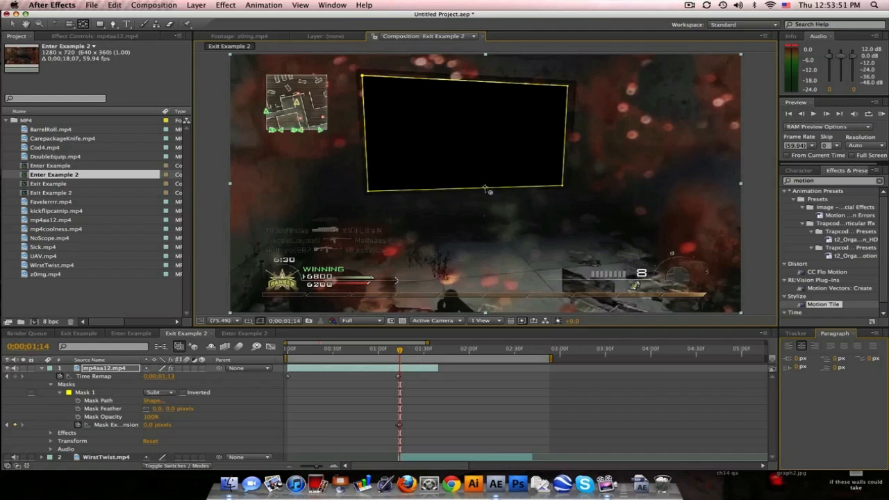
{"action": "mouse_move", "coordinate": [464, 137]}
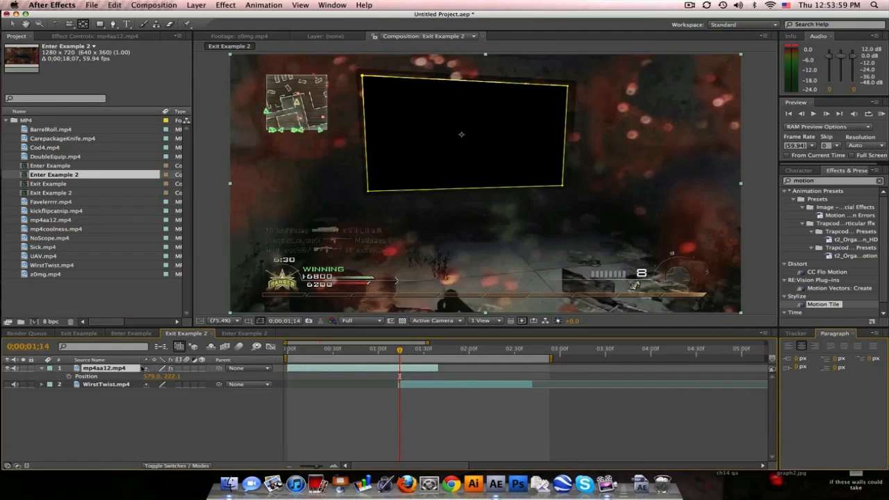
Step: Keyframe the piece's scale, rotation and position to fly it away, adding Motion Tile
{"action": "left_click", "coordinate": [68, 368]}
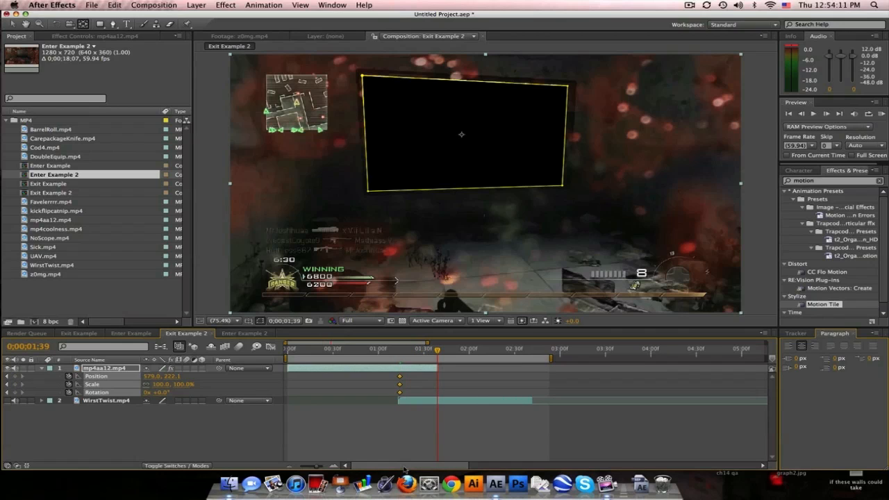
{"action": "mouse_move", "coordinate": [389, 433]}
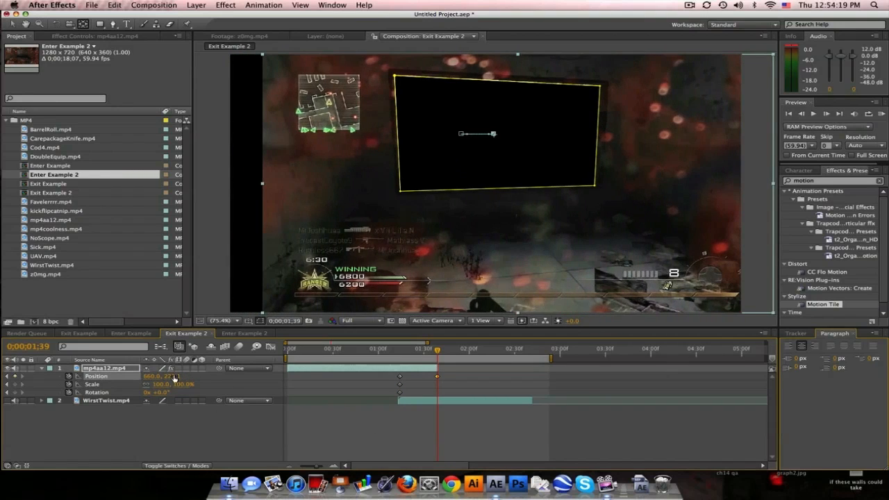
{"action": "left_click_drag", "start_coordinate": [494, 134], "coordinate": [493, 175]}
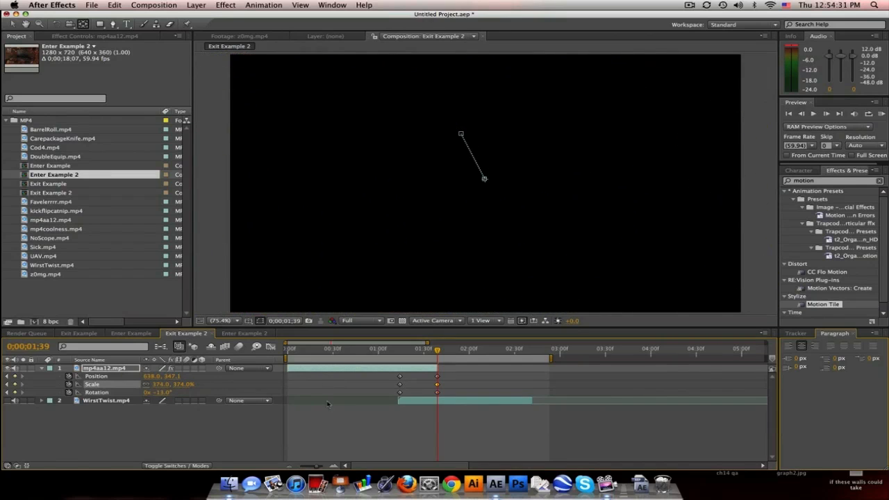
{"action": "left_click", "coordinate": [400, 348]}
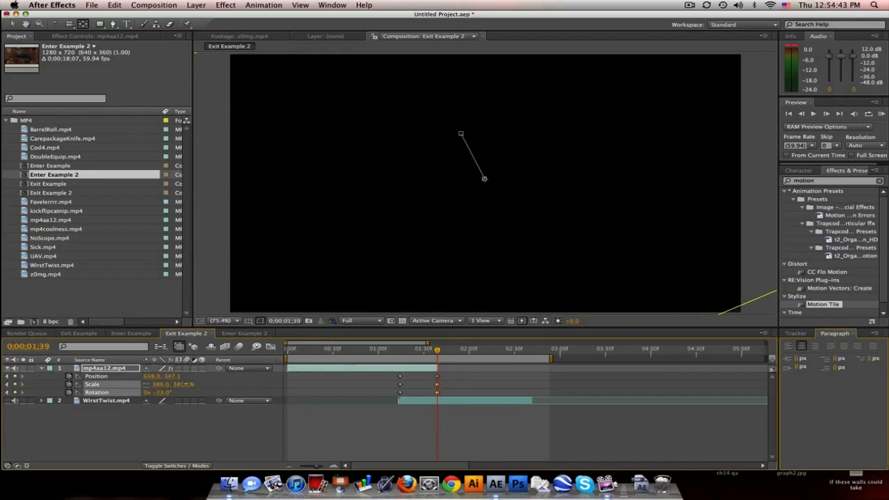
{"action": "left_click", "coordinate": [396, 348]}
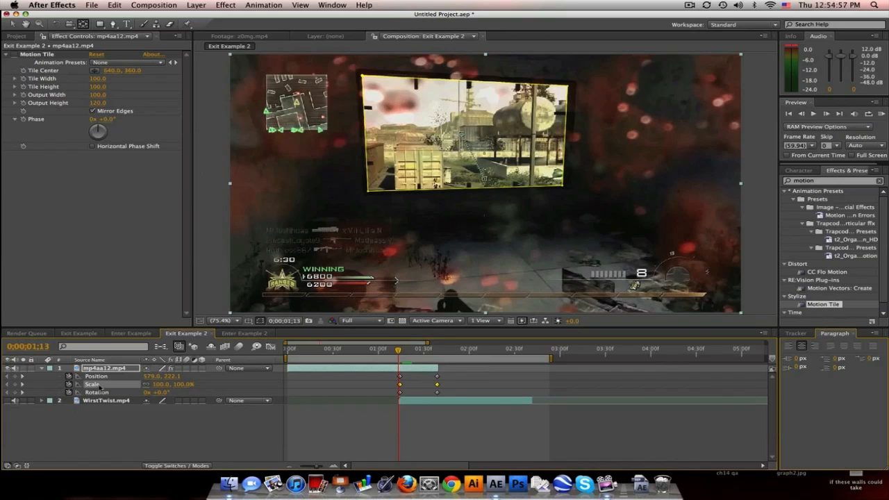
Step: Ease the Scale animation by reshaping its speed curve in the Graph Editor
{"action": "left_click", "coordinate": [269, 346]}
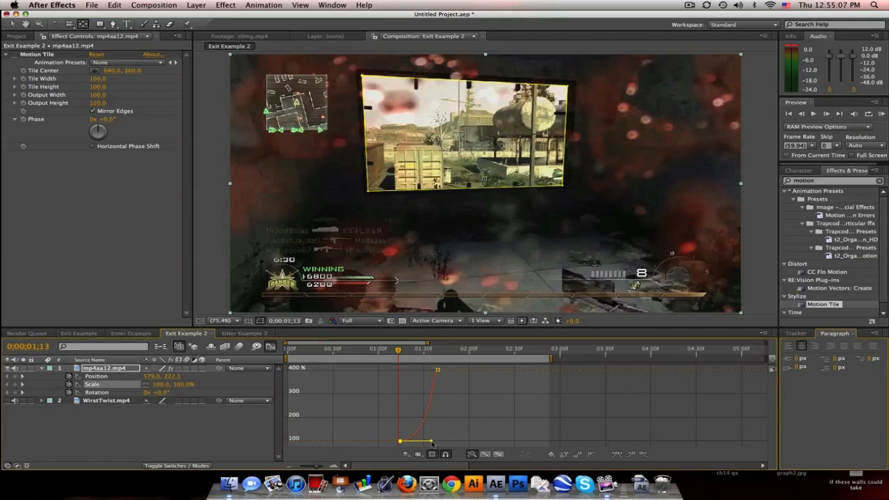
{"action": "left_click_drag", "start_coordinate": [397, 347], "coordinate": [408, 347]}
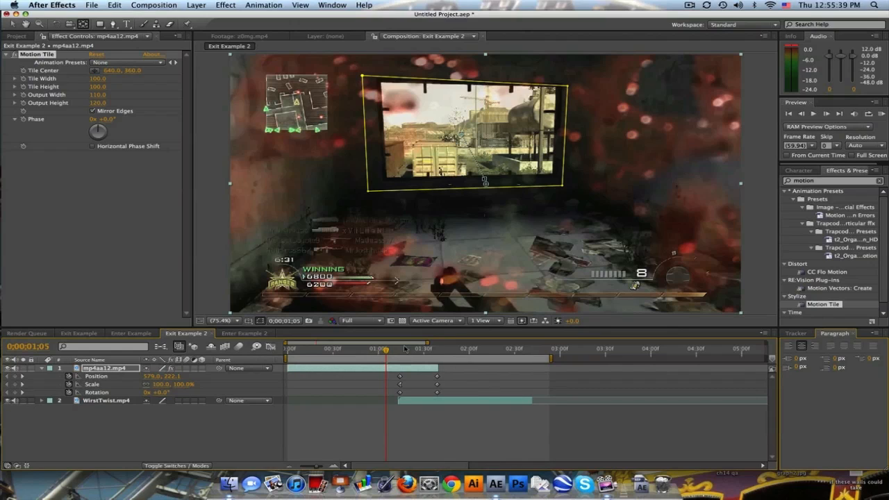
{"action": "left_click_drag", "start_coordinate": [383, 353], "coordinate": [406, 353]}
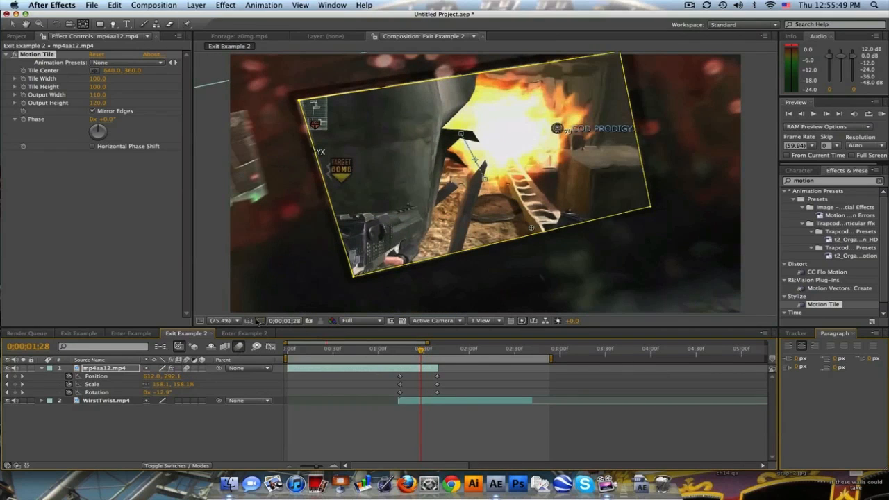
{"action": "left_click_drag", "start_coordinate": [420, 348], "coordinate": [408, 347]}
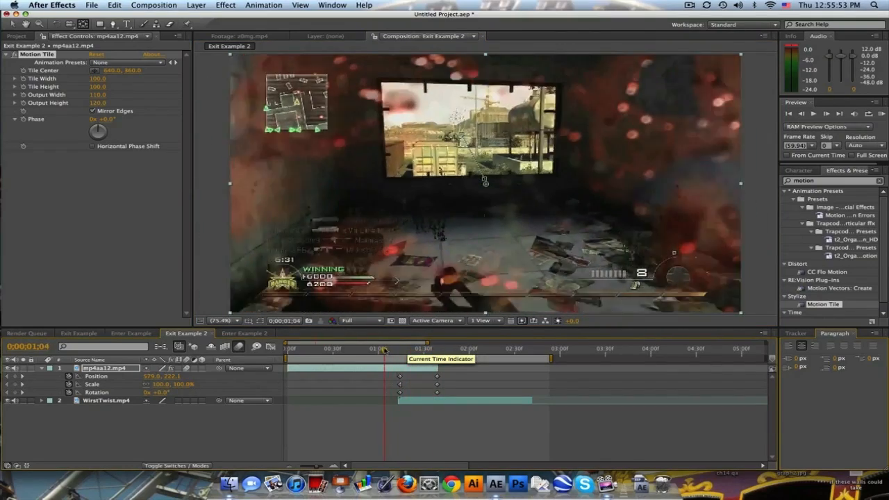
{"action": "left_click_drag", "start_coordinate": [384, 347], "coordinate": [431, 347]}
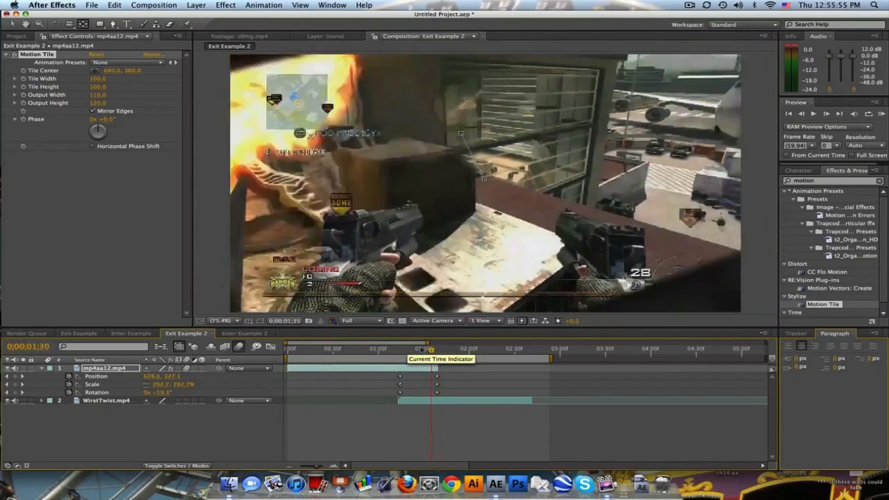
{"action": "left_click_drag", "start_coordinate": [424, 349], "coordinate": [381, 349]}
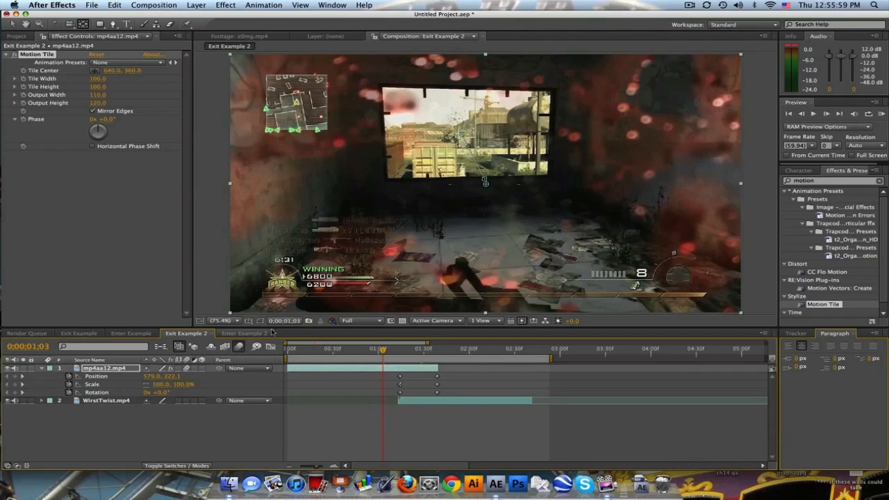
Step: Switch to Enter Example 2 and go to where the WiredTwist clip begins
{"action": "left_click", "coordinate": [244, 333]}
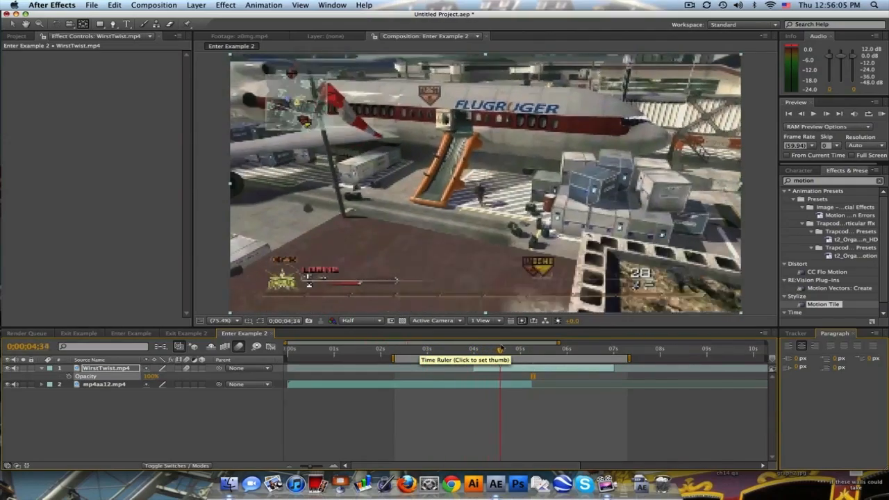
{"action": "left_click_drag", "start_coordinate": [500, 349], "coordinate": [493, 349]}
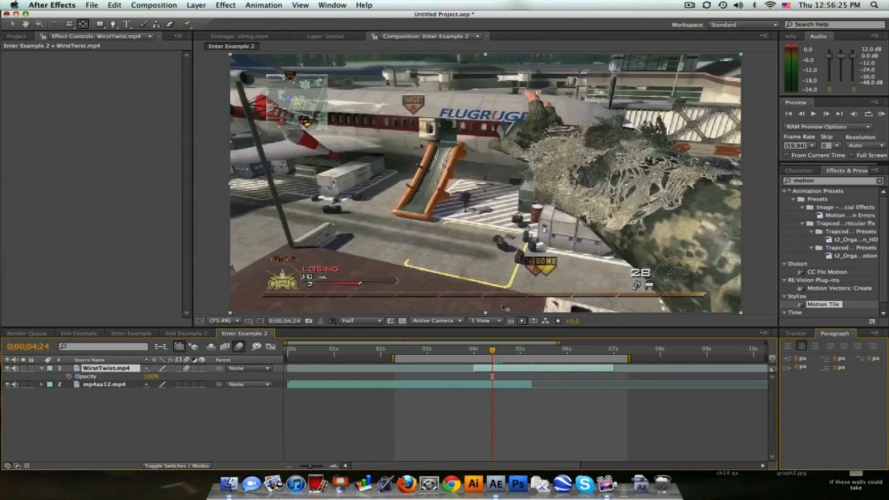
{"action": "mouse_move", "coordinate": [308, 286]}
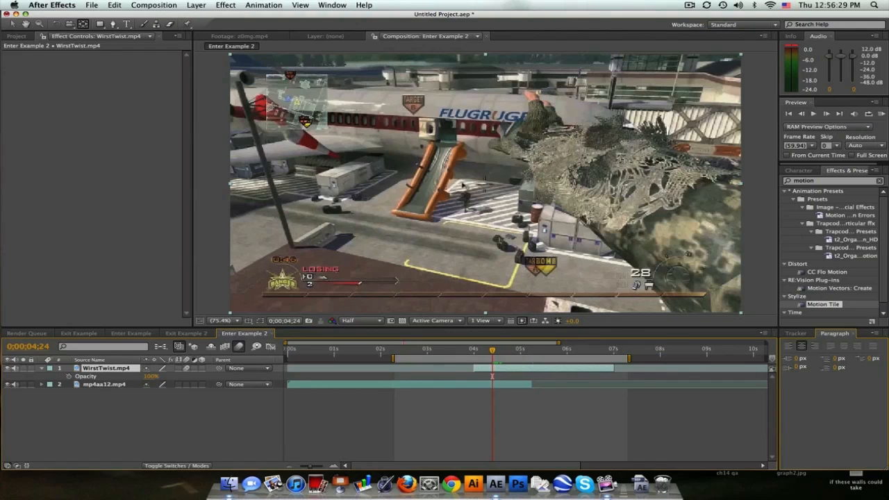
{"action": "mouse_move", "coordinate": [464, 186]}
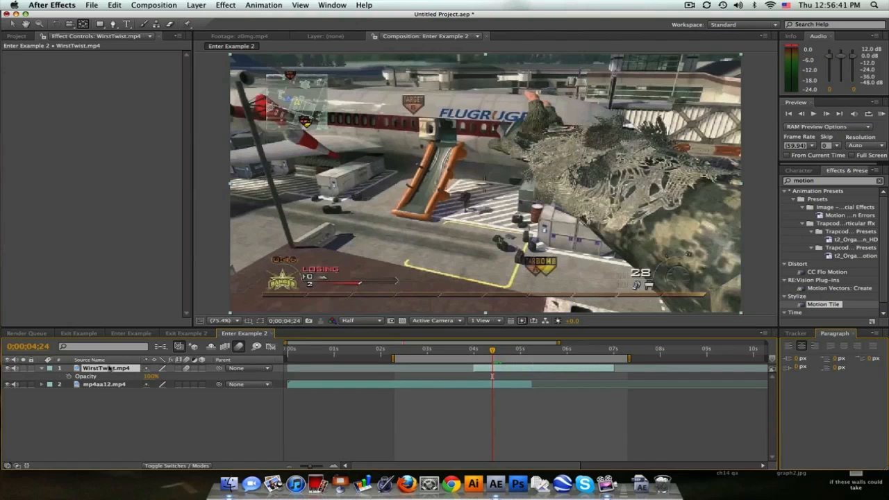
Step: Enable Time Remapping on WiredTwist.mp4 and duplicate the layer
{"action": "left_click", "coordinate": [197, 6]}
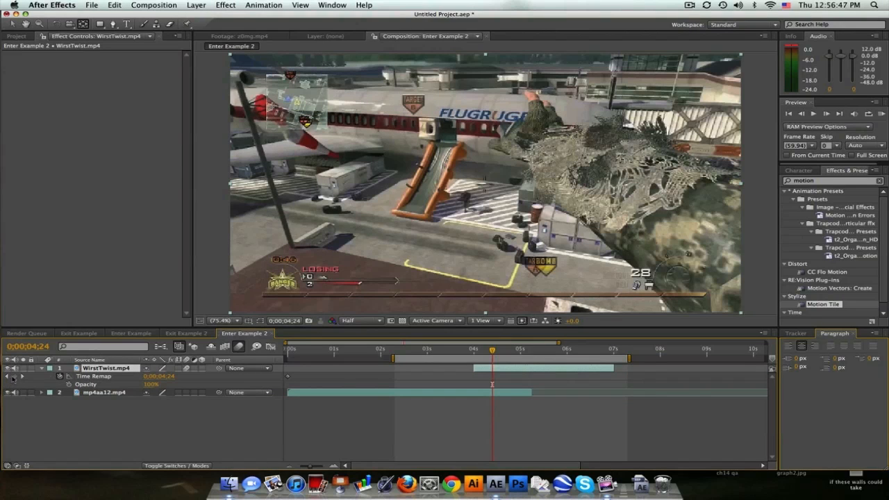
{"action": "mouse_move", "coordinate": [511, 353]}
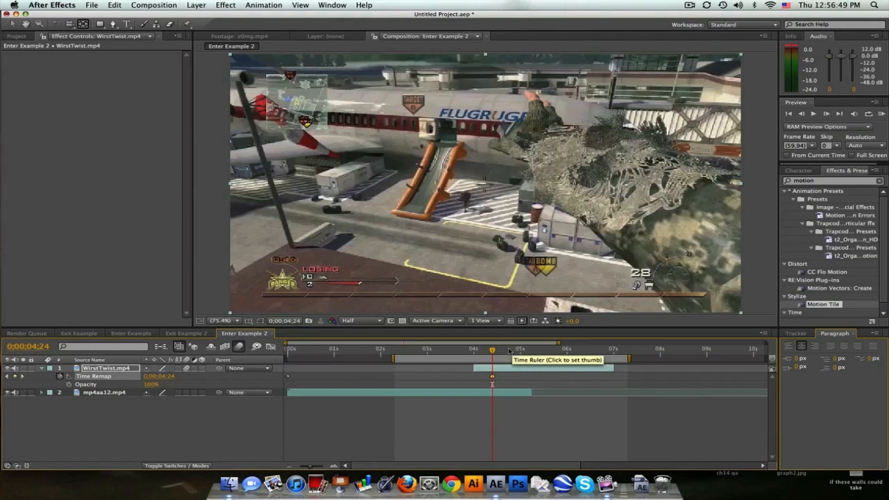
{"action": "left_click_drag", "start_coordinate": [491, 354], "coordinate": [487, 354]}
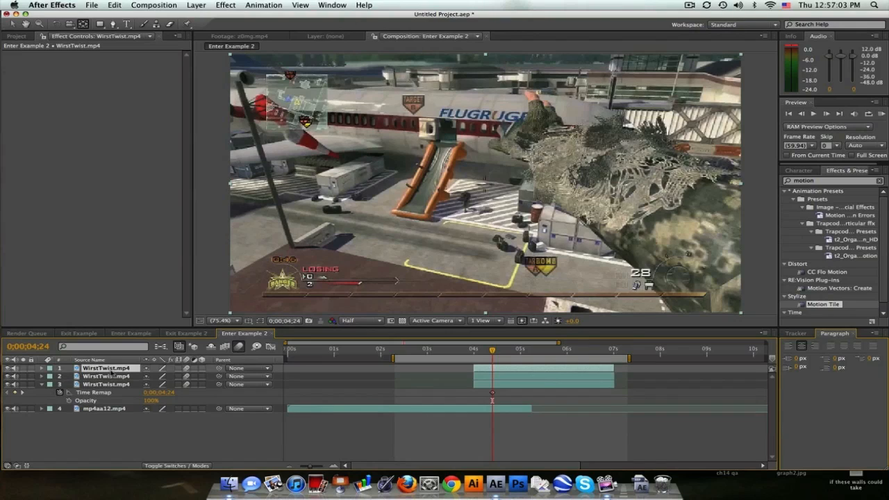
Step: Enlarge the preview and rename the top WiredTwist copy to Arm
{"action": "left_click_drag", "start_coordinate": [492, 350], "coordinate": [486, 350]}
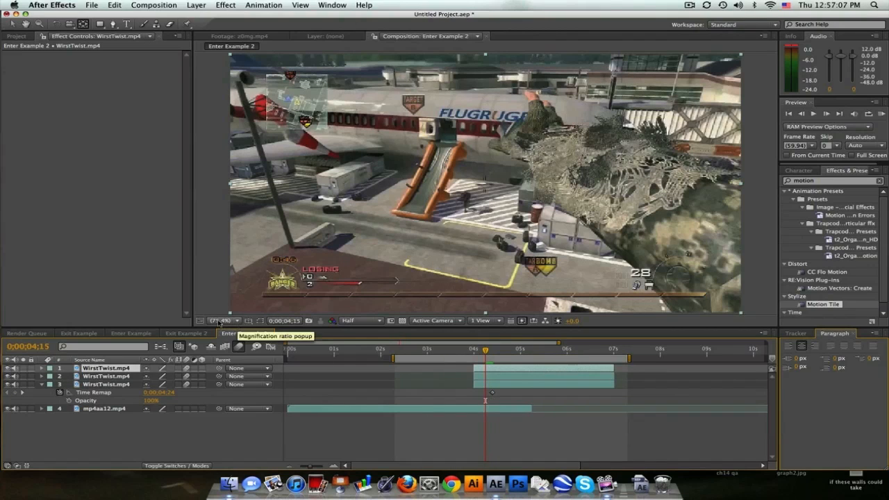
{"action": "left_click", "coordinate": [221, 319]}
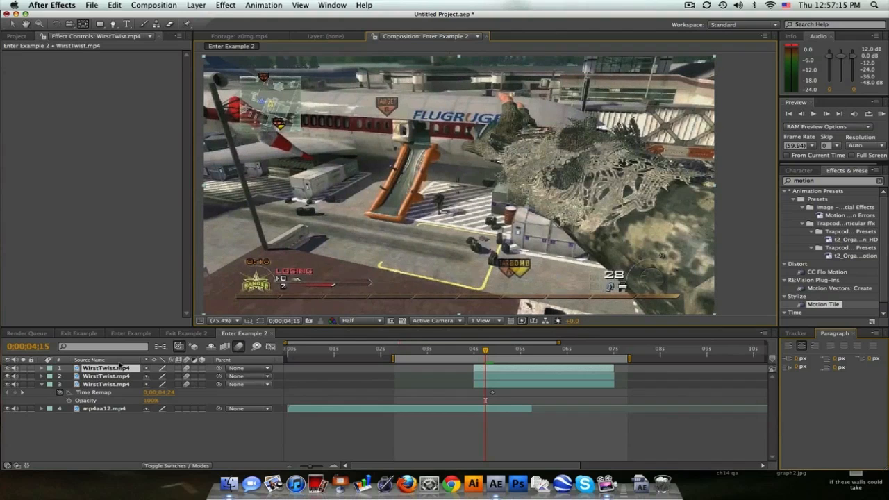
{"action": "double_click", "coordinate": [109, 367]}
{"action": "type", "text": "Arm"}
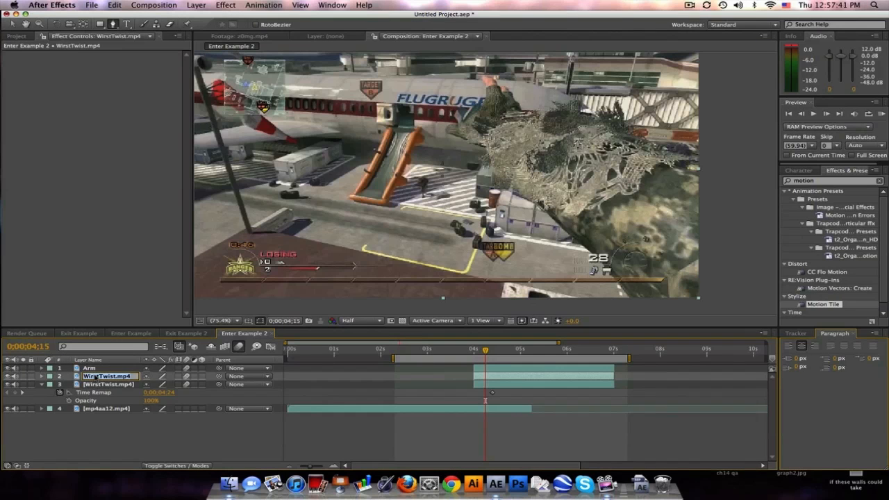
Step: Rename the second WiredTwist copy to Roof
{"action": "type", "text": "Roof"}
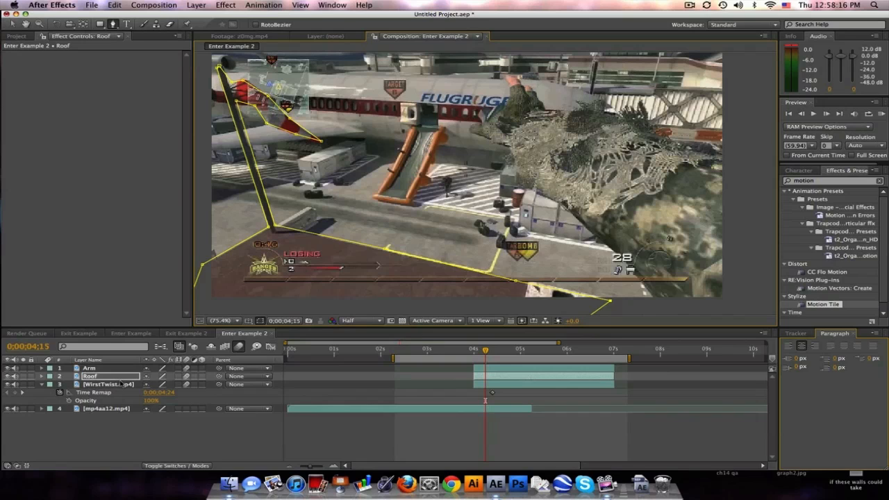
Step: Copy the Arm mask path onto the BG layer as Mask 1 set to Subtract
{"action": "left_click", "coordinate": [89, 368]}
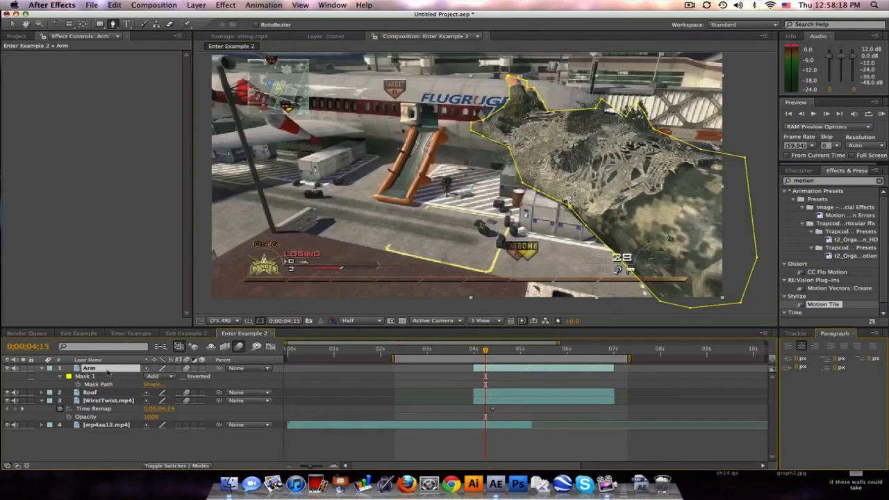
{"action": "double_click", "coordinate": [89, 366]}
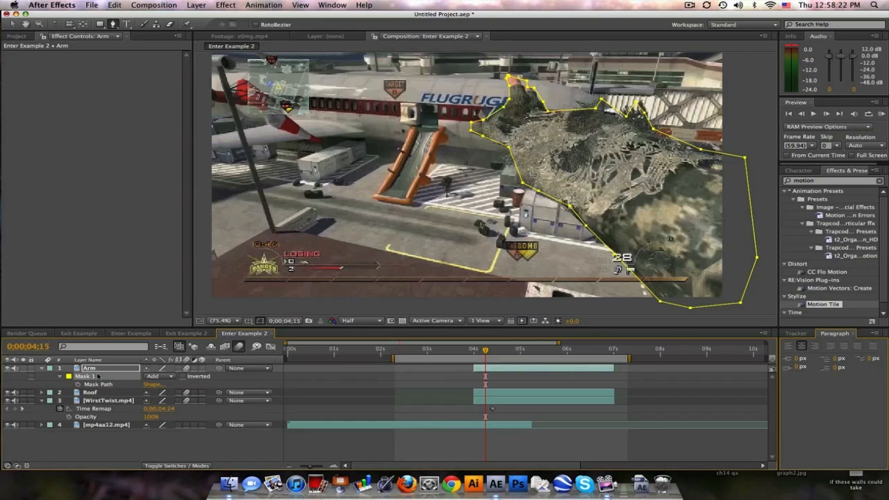
{"action": "left_click", "coordinate": [108, 400]}
{"action": "type", "text": "BG"}
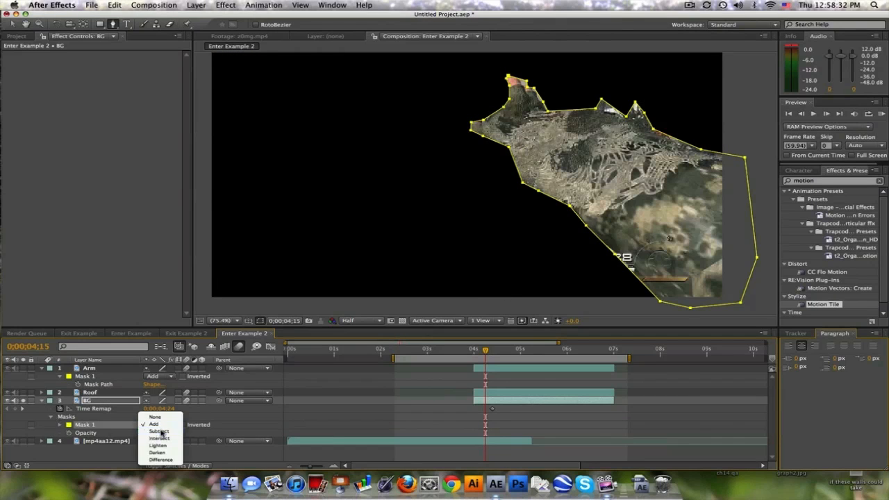
{"action": "left_click", "coordinate": [159, 430]}
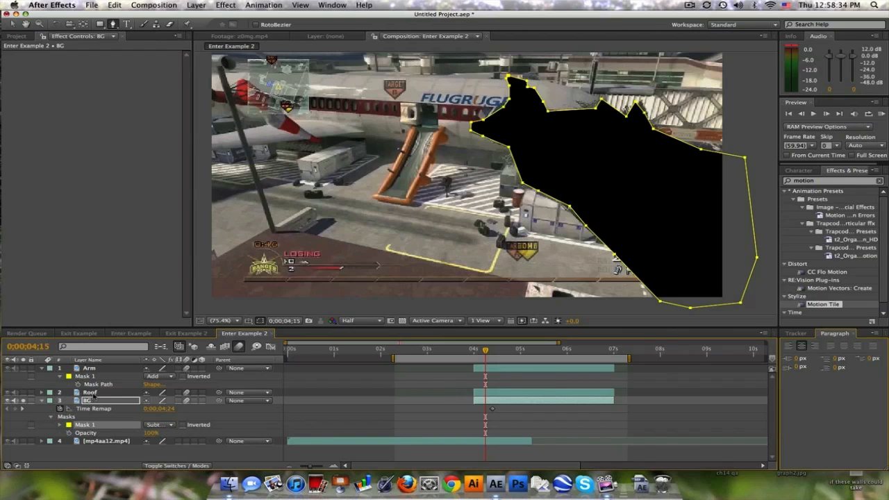
Step: Copy the Roof mask path onto BG as Mask 2, also set to Subtract
{"action": "left_click", "coordinate": [89, 392]}
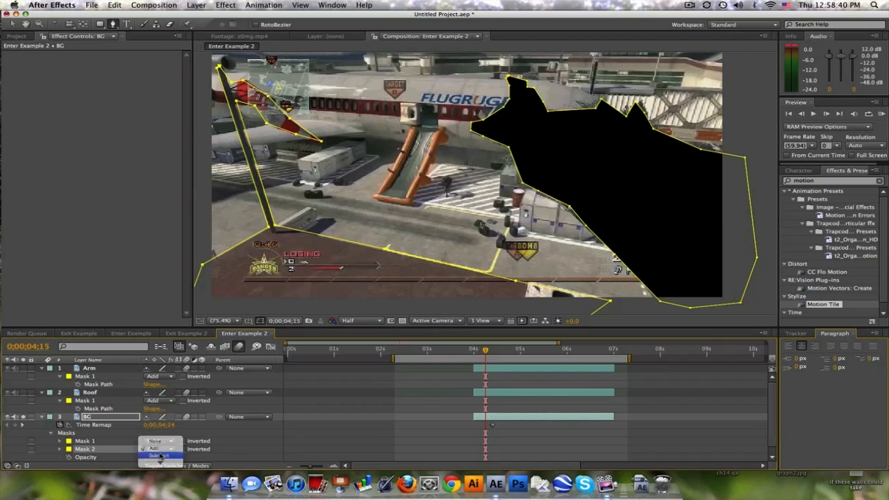
{"action": "left_click", "coordinate": [157, 456]}
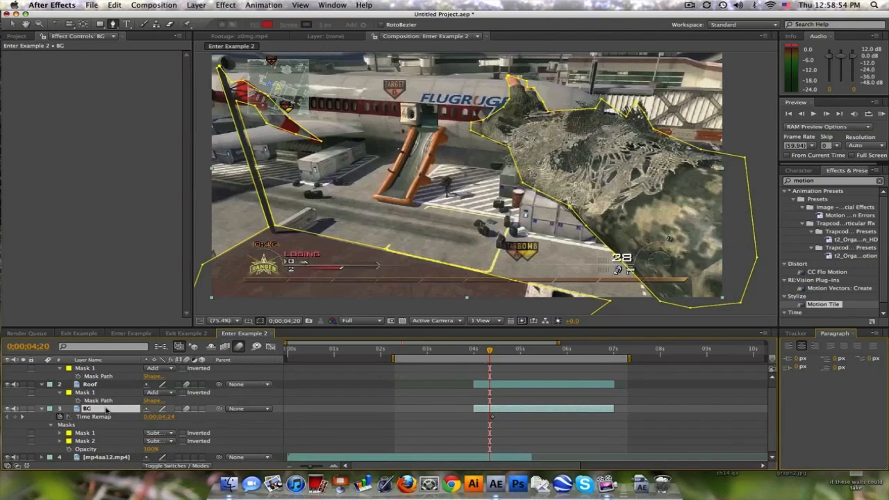
Step: Fold away the mask properties so only Arm, Roof and BG layers are listed
{"action": "left_click", "coordinate": [222, 319]}
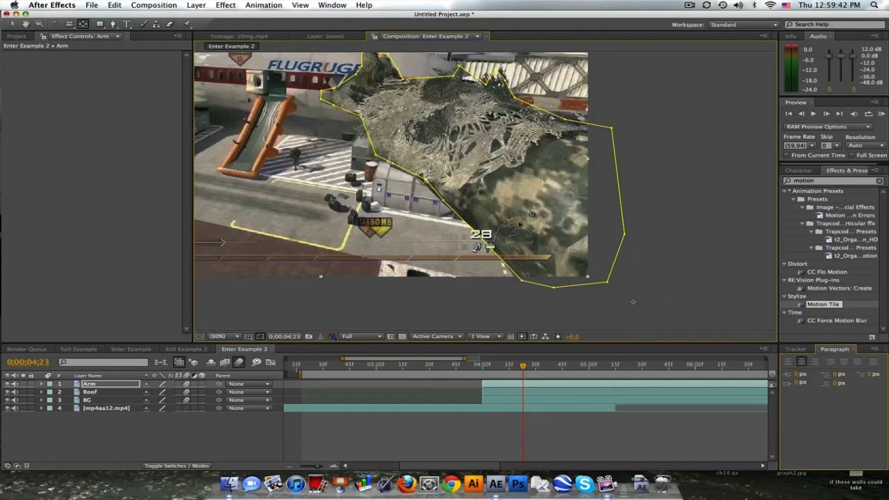
{"action": "mouse_move", "coordinate": [630, 300]}
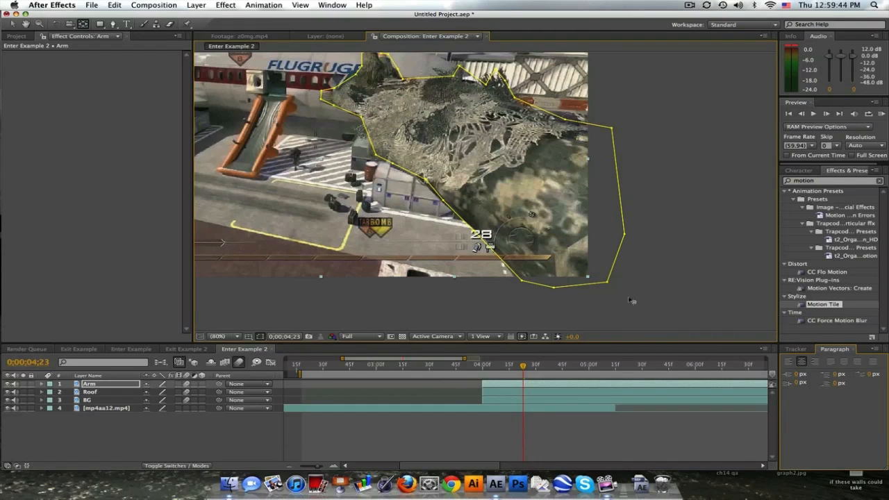
{"action": "mouse_move", "coordinate": [117, 397]}
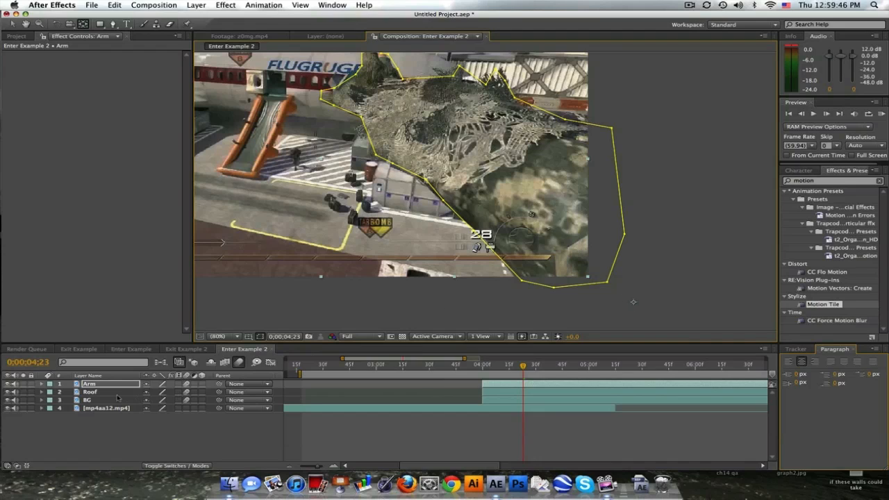
Step: Keyframe the Arm piece's Rotation so it spins away
{"action": "left_click", "coordinate": [42, 384]}
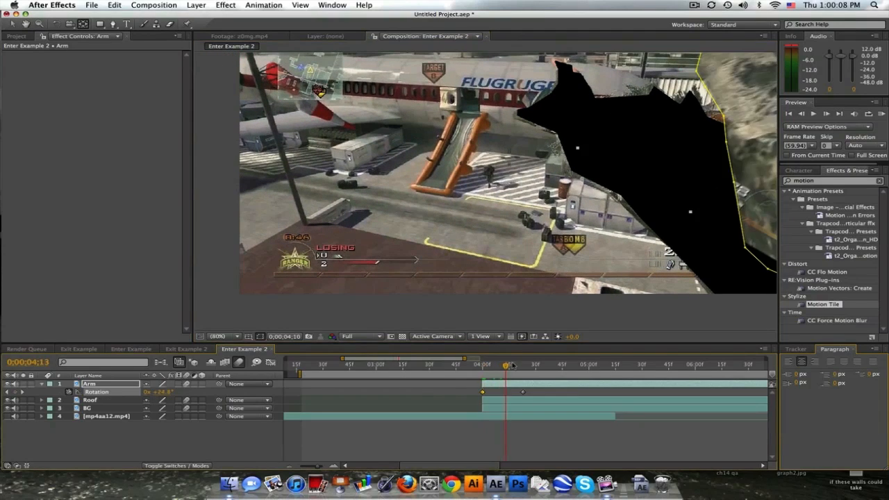
{"action": "left_click", "coordinate": [90, 400]}
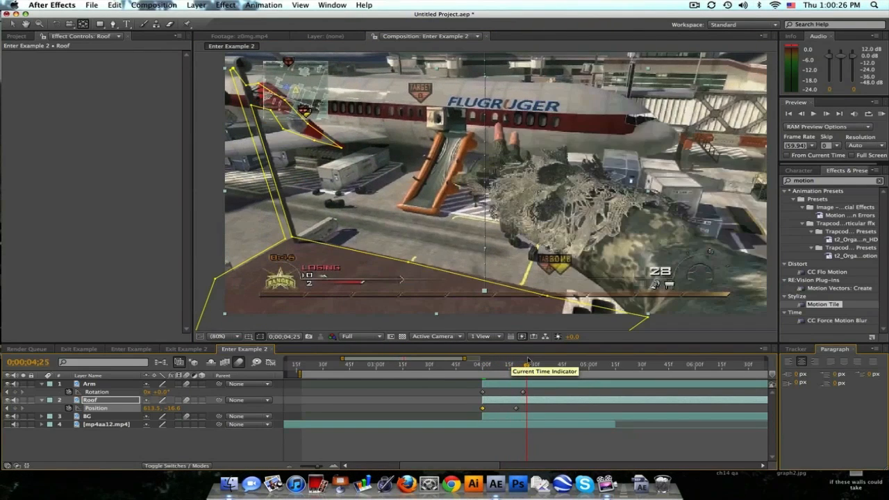
Step: Keyframe BG's Position from off-screen left into place and scrub to check the slide
{"action": "left_click_drag", "start_coordinate": [526, 364], "coordinate": [523, 364]}
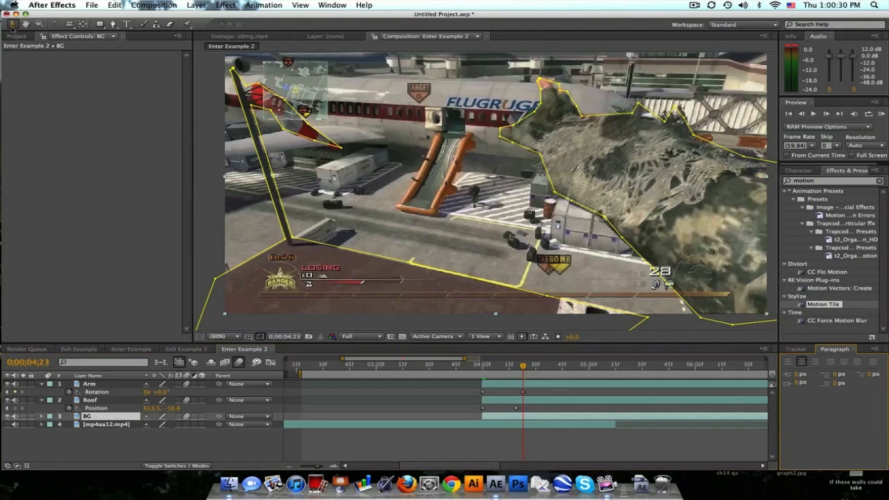
{"action": "left_click", "coordinate": [42, 416]}
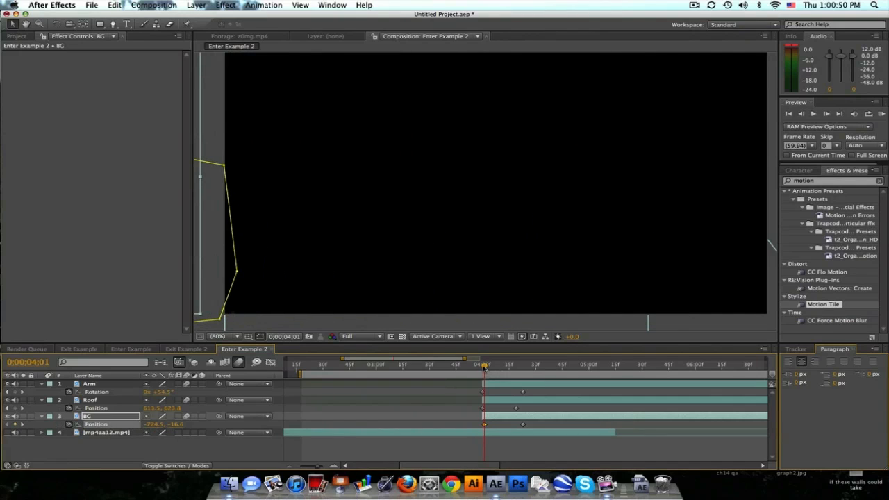
{"action": "left_click_drag", "start_coordinate": [483, 364], "coordinate": [511, 364]}
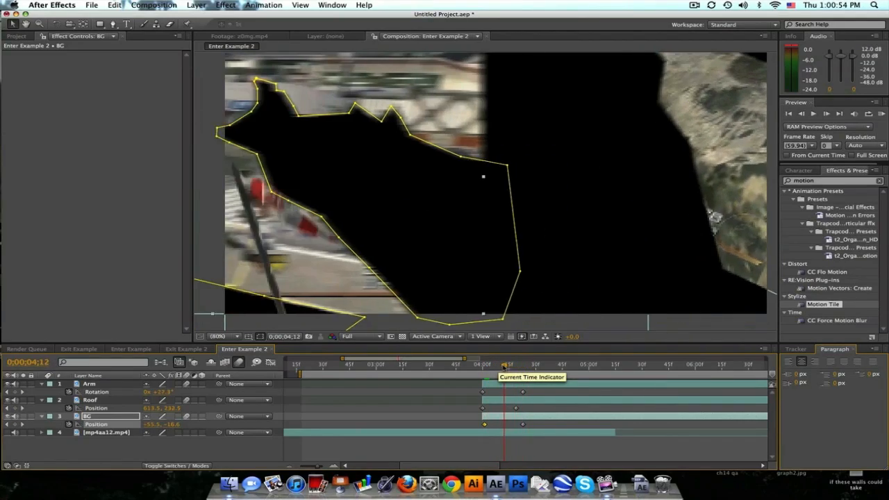
{"action": "left_click", "coordinate": [525, 364]}
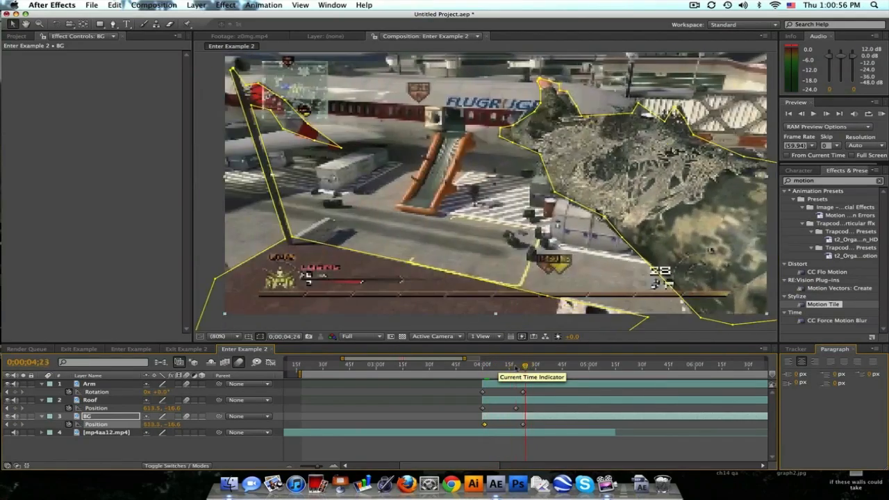
{"action": "left_click_drag", "start_coordinate": [526, 364], "coordinate": [517, 364]}
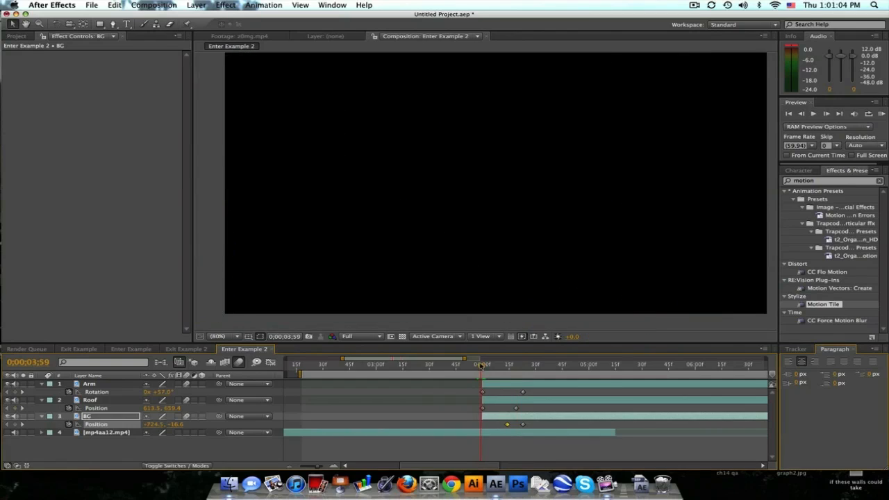
Step: Scrub through Enter Example 2 to review, then switch to the Exit Example 2 composition
{"action": "left_click", "coordinate": [511, 364]}
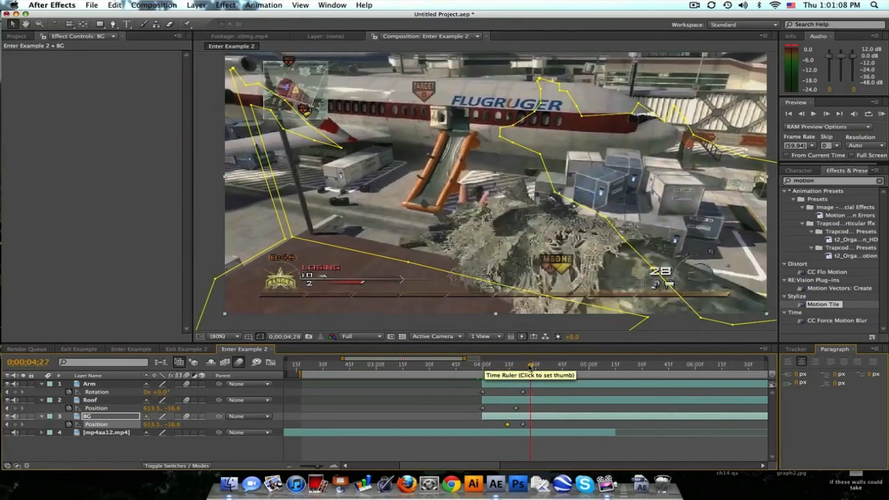
{"action": "left_click", "coordinate": [511, 364]}
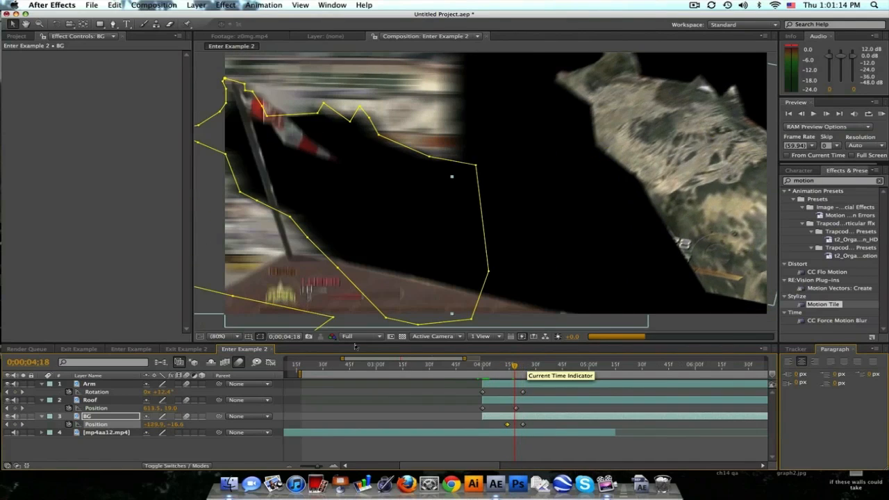
{"action": "left_click", "coordinate": [497, 364]}
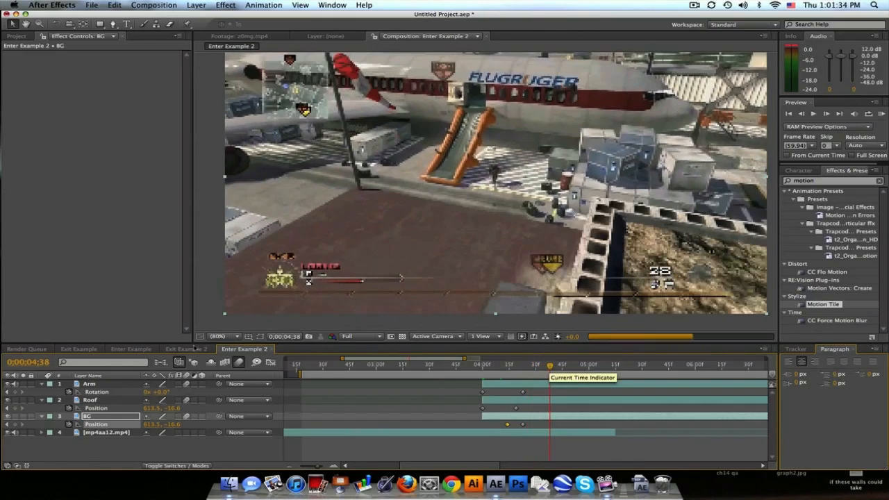
{"action": "left_click", "coordinate": [186, 348]}
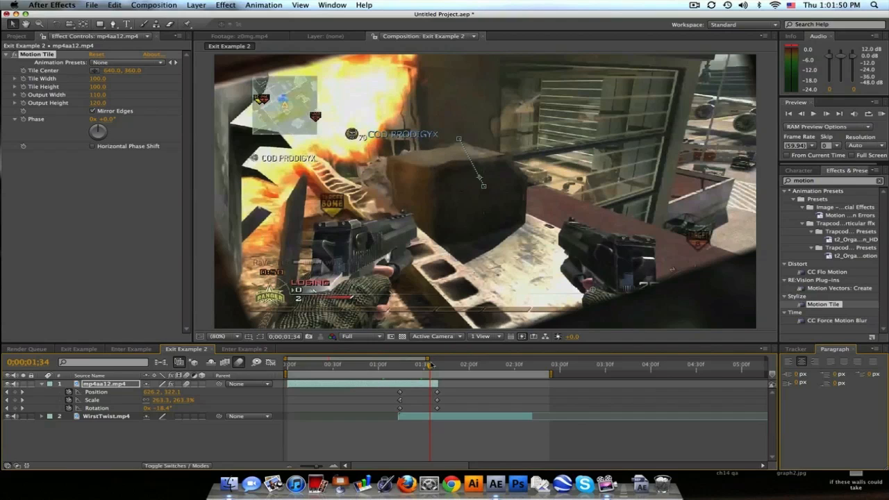
Step: Preview the exit transition, then return to Enter Example 2 at mid-transition
{"action": "left_click_drag", "start_coordinate": [429, 364], "coordinate": [387, 364]}
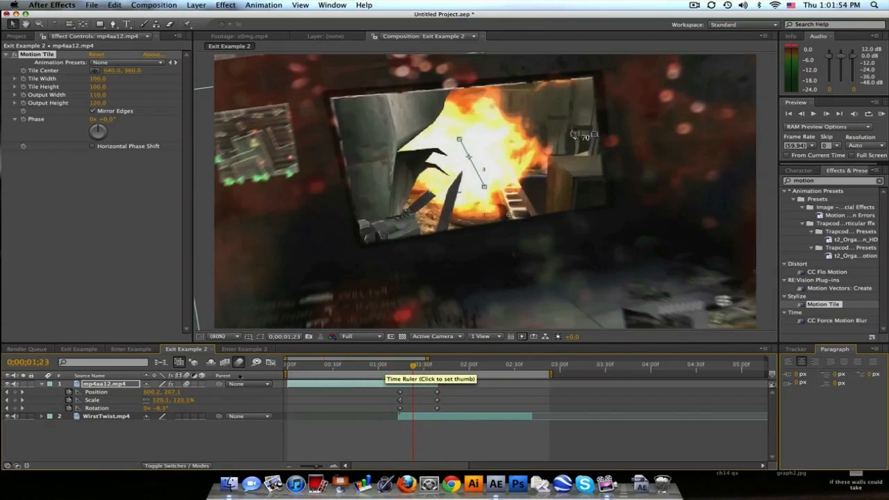
{"action": "left_click", "coordinate": [244, 348]}
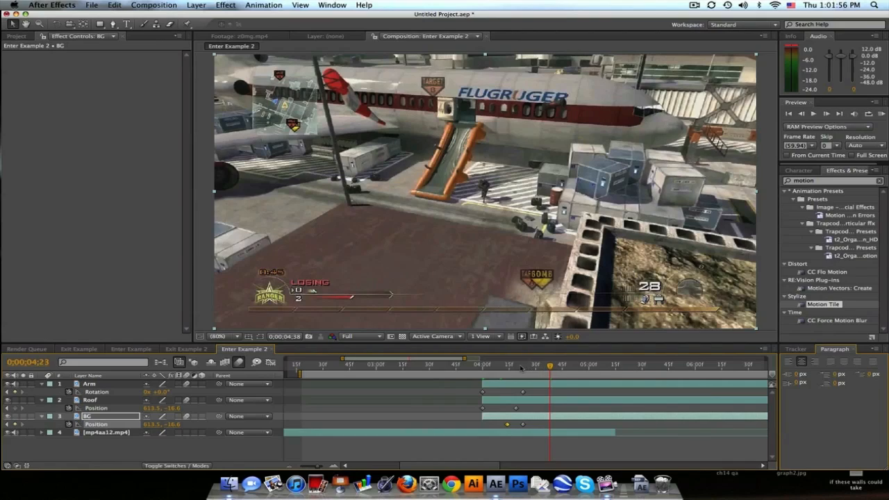
{"action": "left_click", "coordinate": [517, 364]}
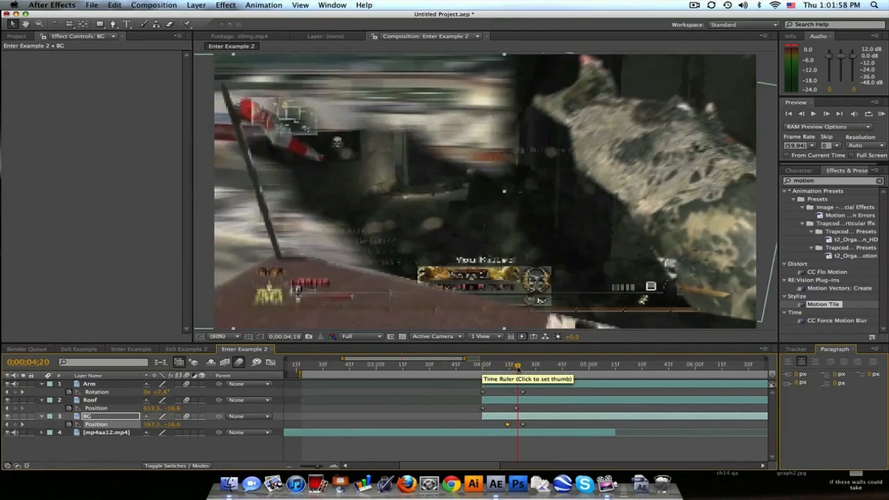